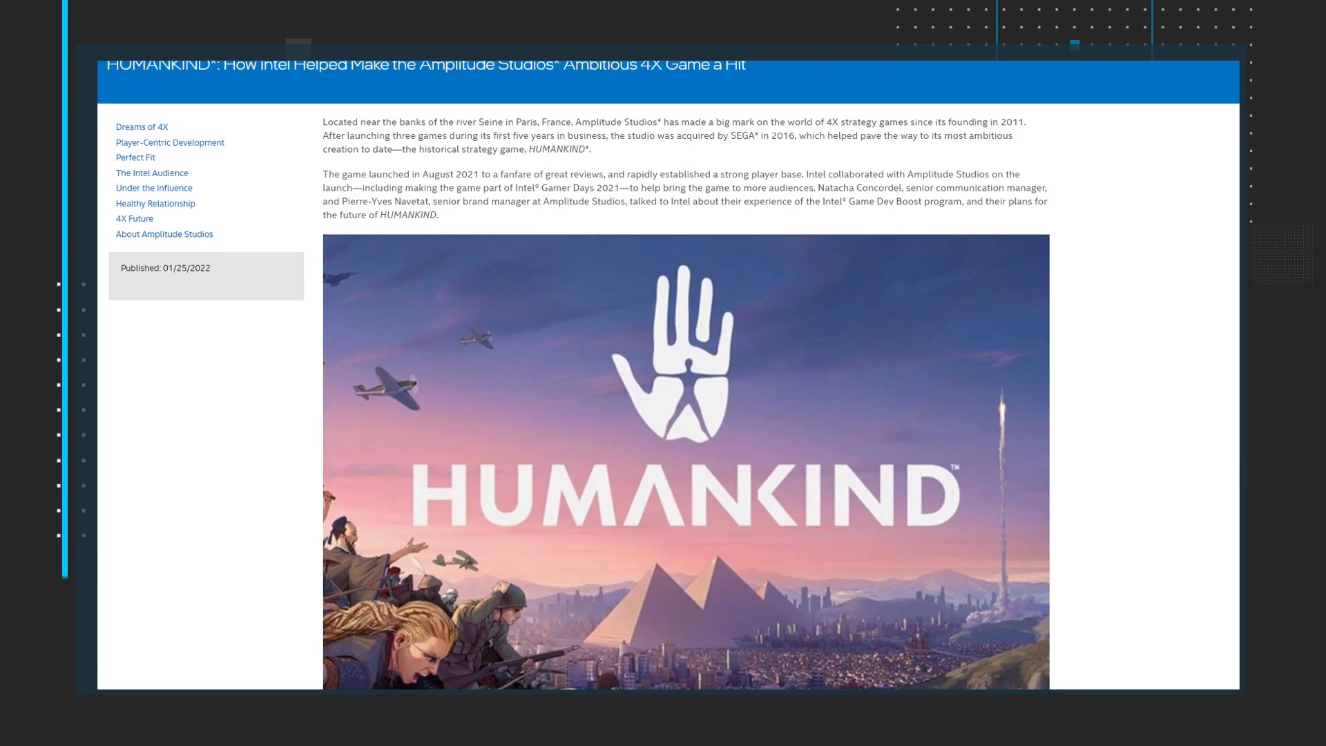
{"action": "scroll", "scroll_direction": "down", "scroll_amount": 3}
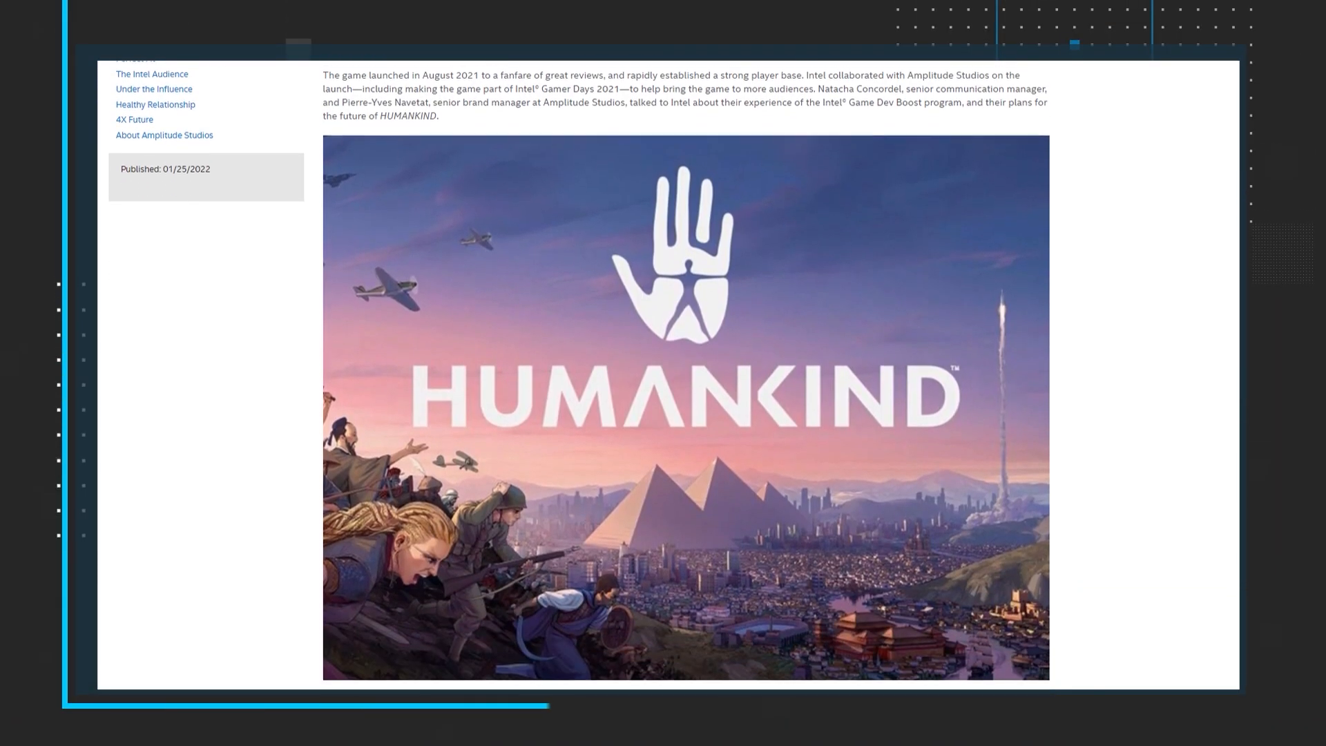
{"action": "scroll", "scroll_direction": "down", "scroll_amount": 3}
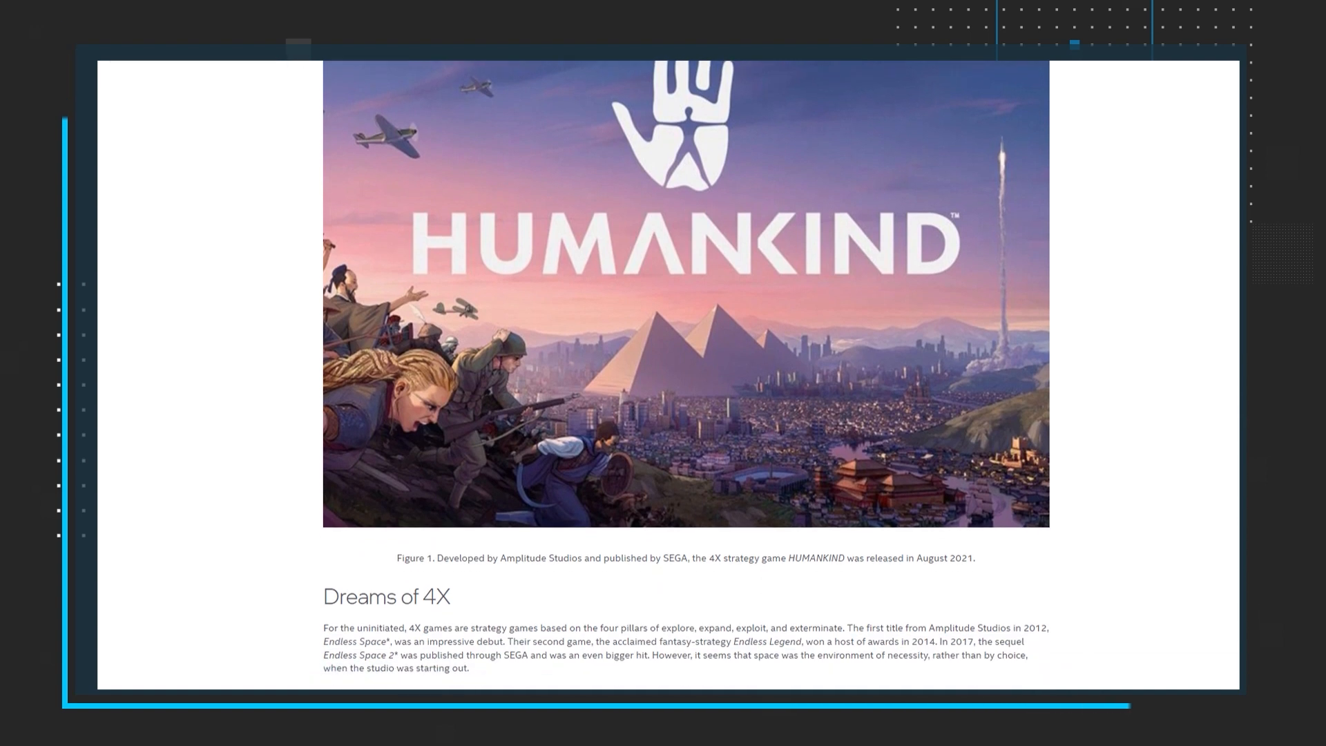
{"action": "scroll", "scroll_direction": "down", "scroll_amount": 3}
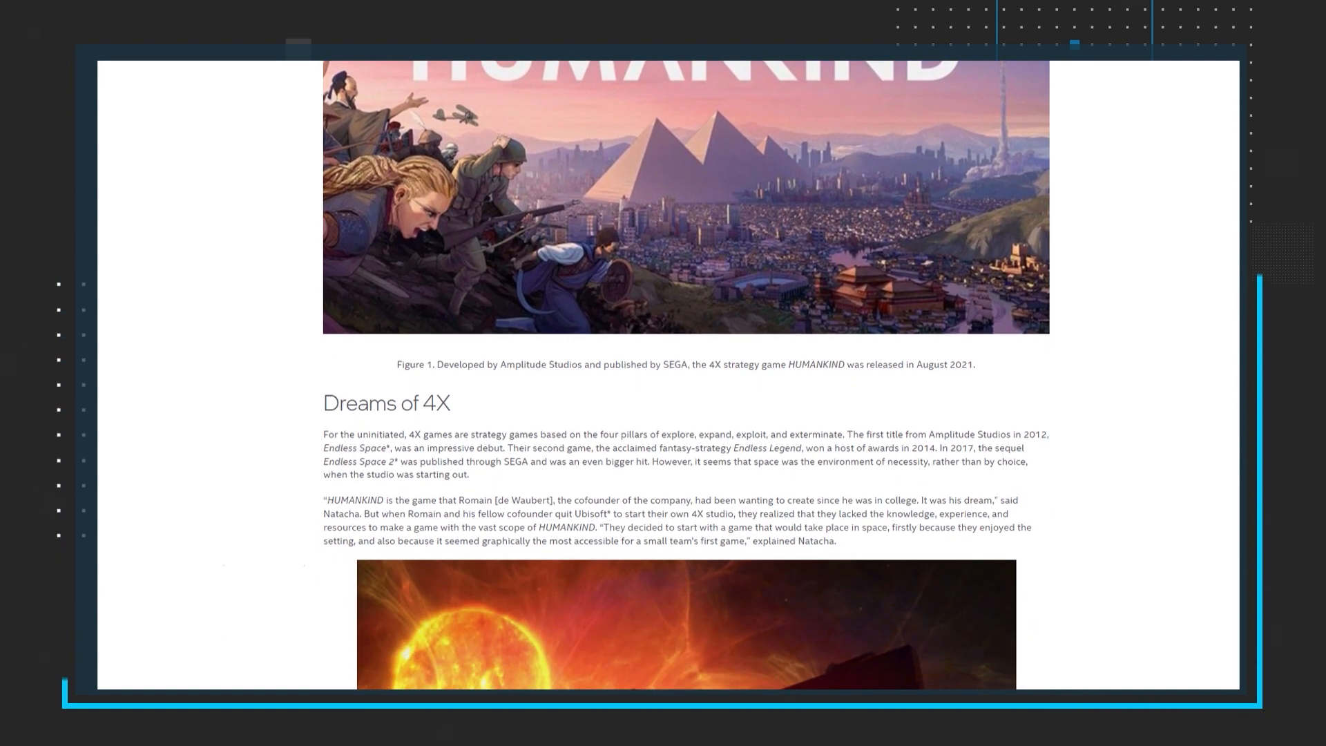
{"action": "scroll", "scroll_direction": "down", "scroll_amount": 3}
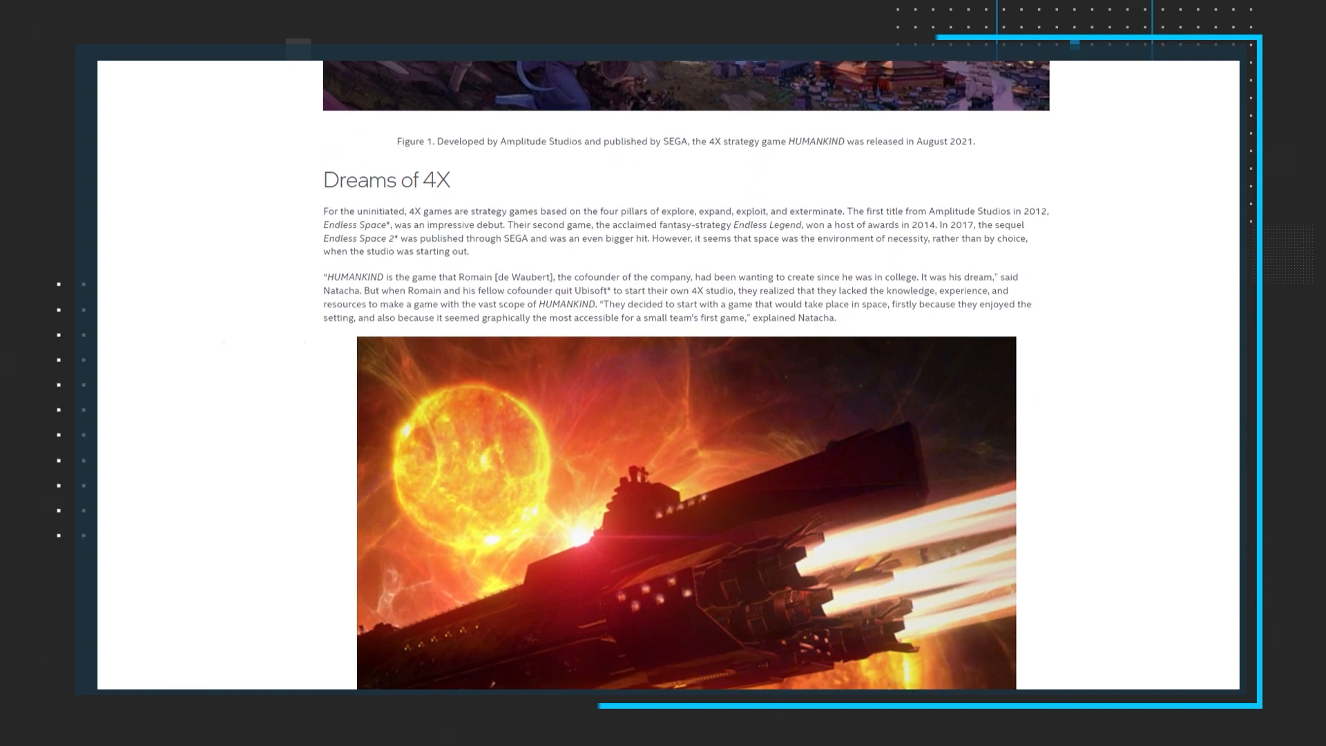
{"action": "scroll", "scroll_direction": "down", "scroll_amount": 3}
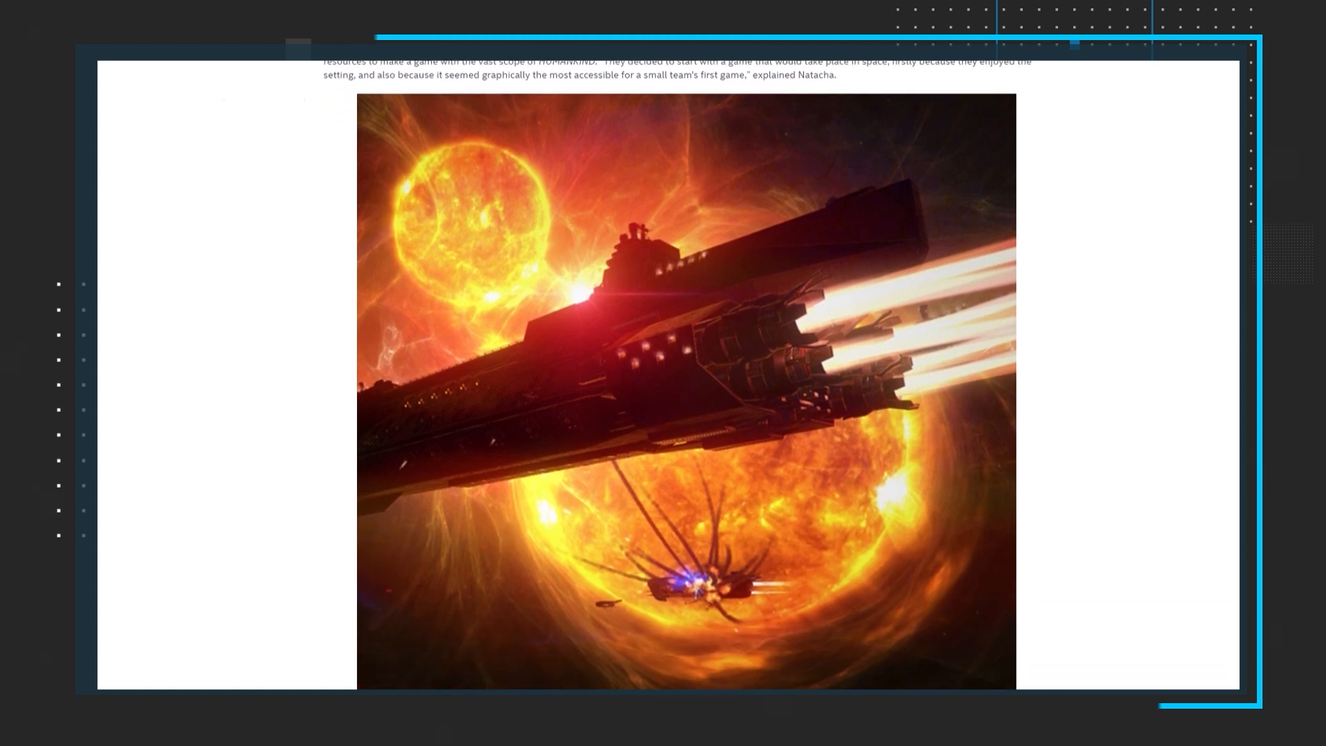
{"action": "scroll", "scroll_direction": "down", "scroll_amount": 3}
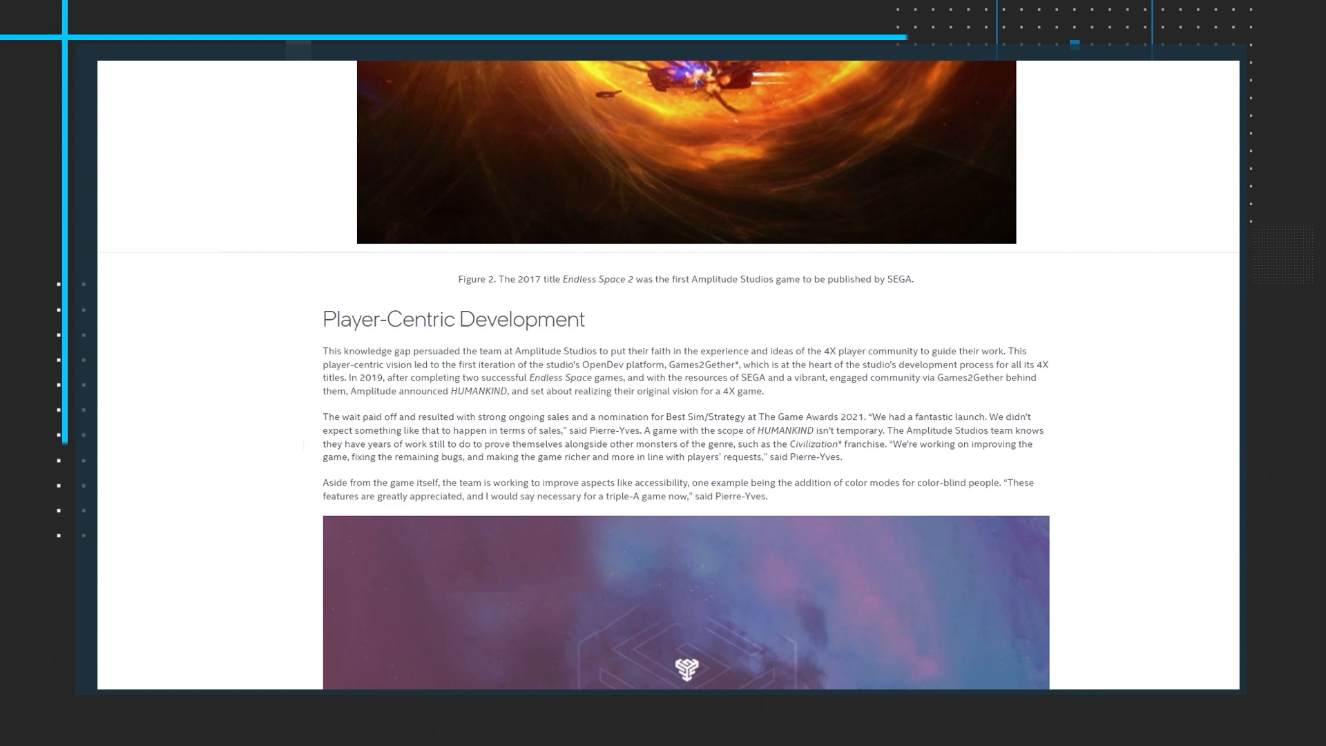
{"action": "scroll", "scroll_direction": "down", "scroll_amount": 3}
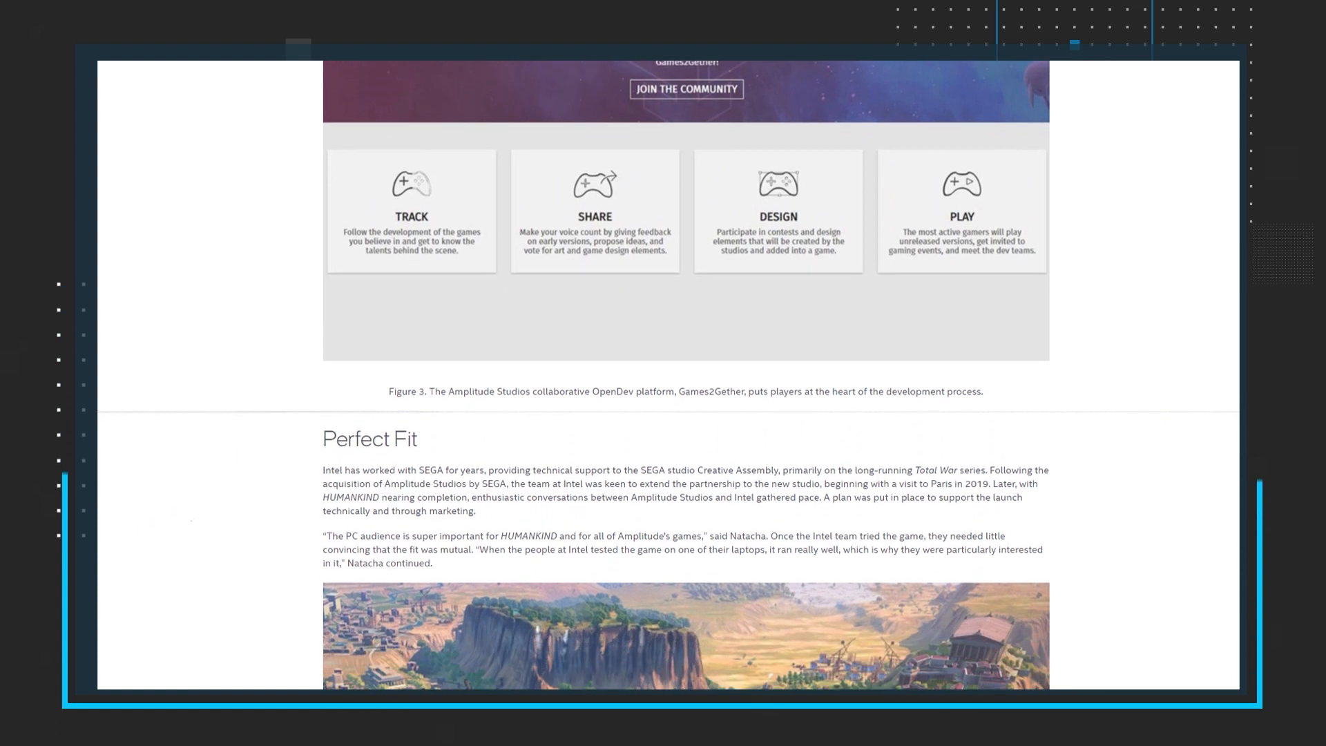
{"action": "scroll", "scroll_direction": "down", "scroll_amount": 3}
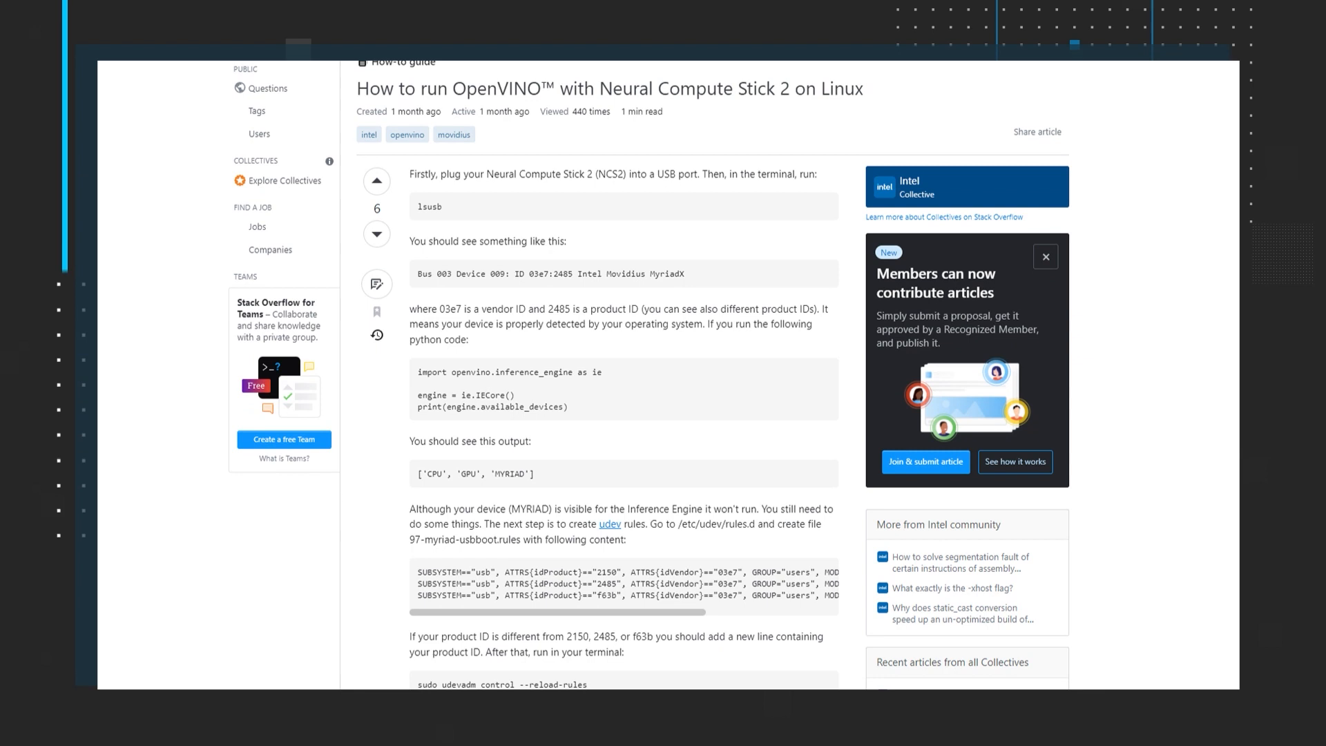
{"action": "scroll", "scroll_direction": "down", "scroll_amount": 3}
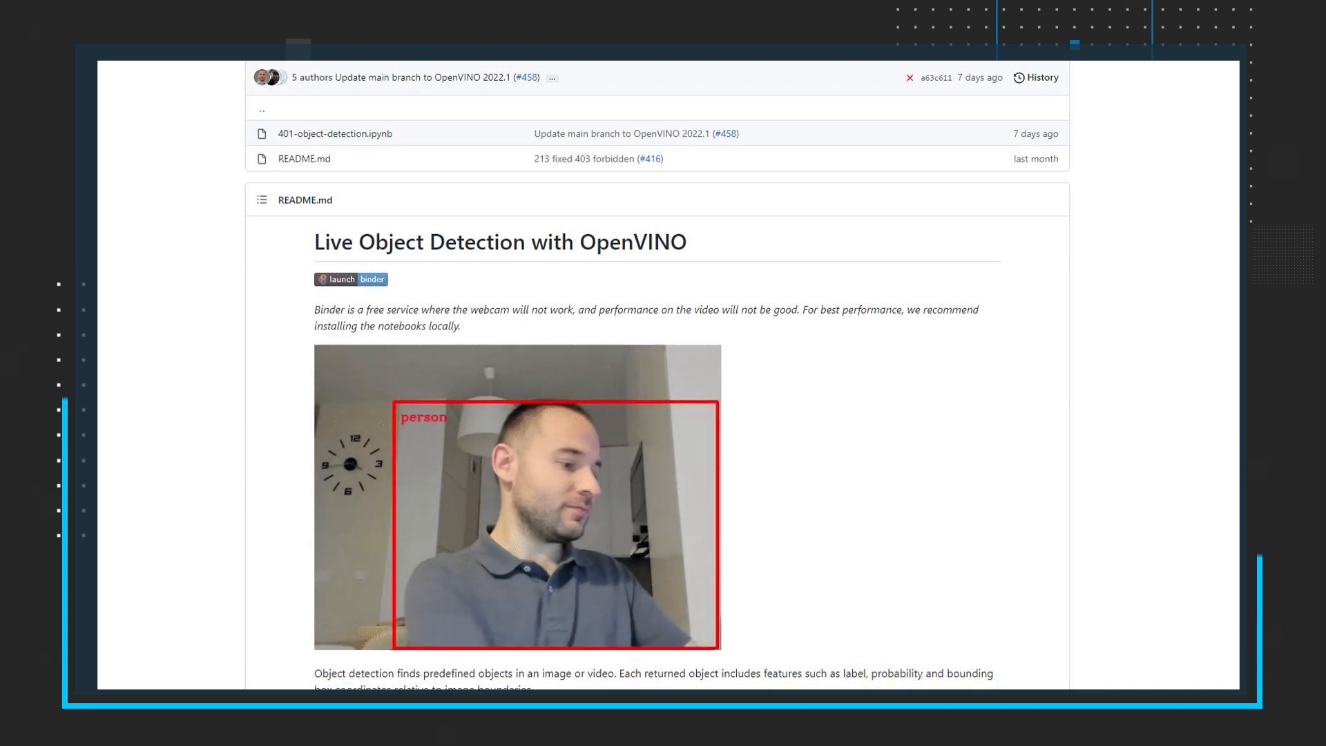
{"action": "scroll", "scroll_direction": "down", "scroll_amount": 3}
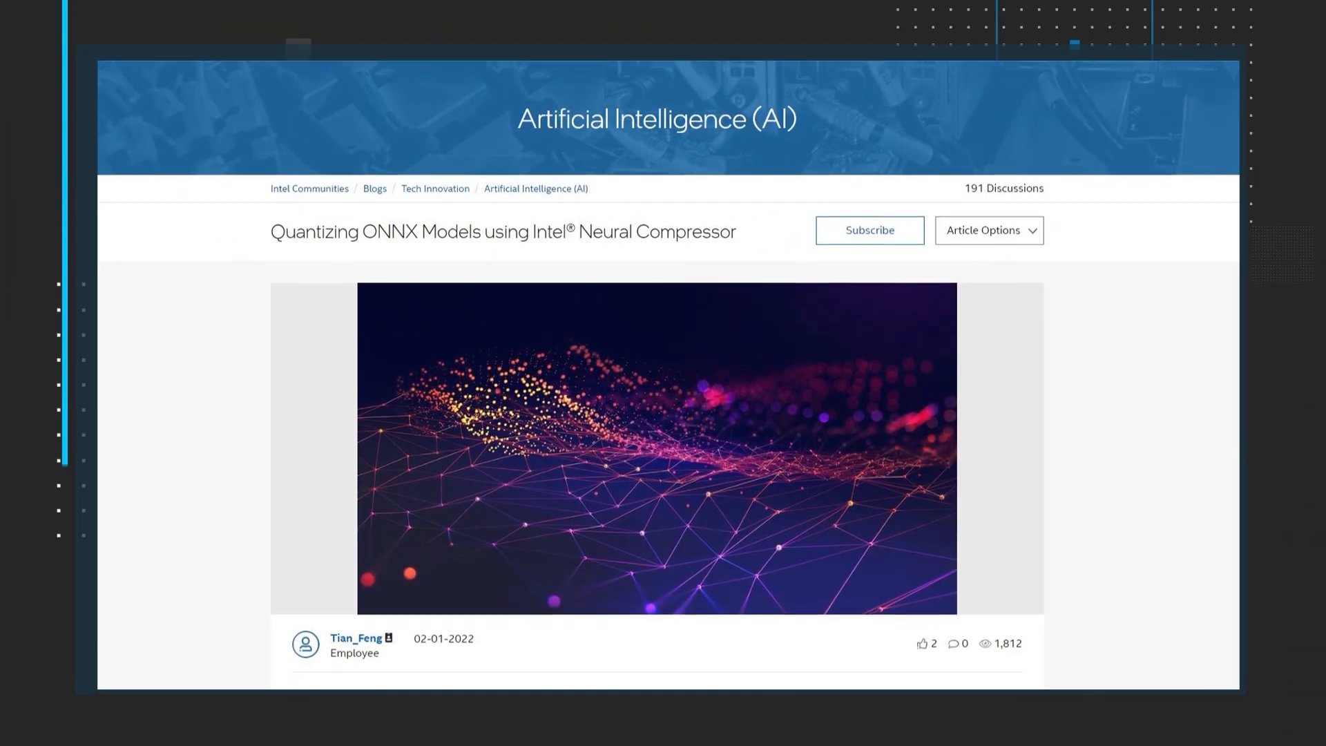
{"action": "scroll", "scroll_direction": "down", "scroll_amount": 3}
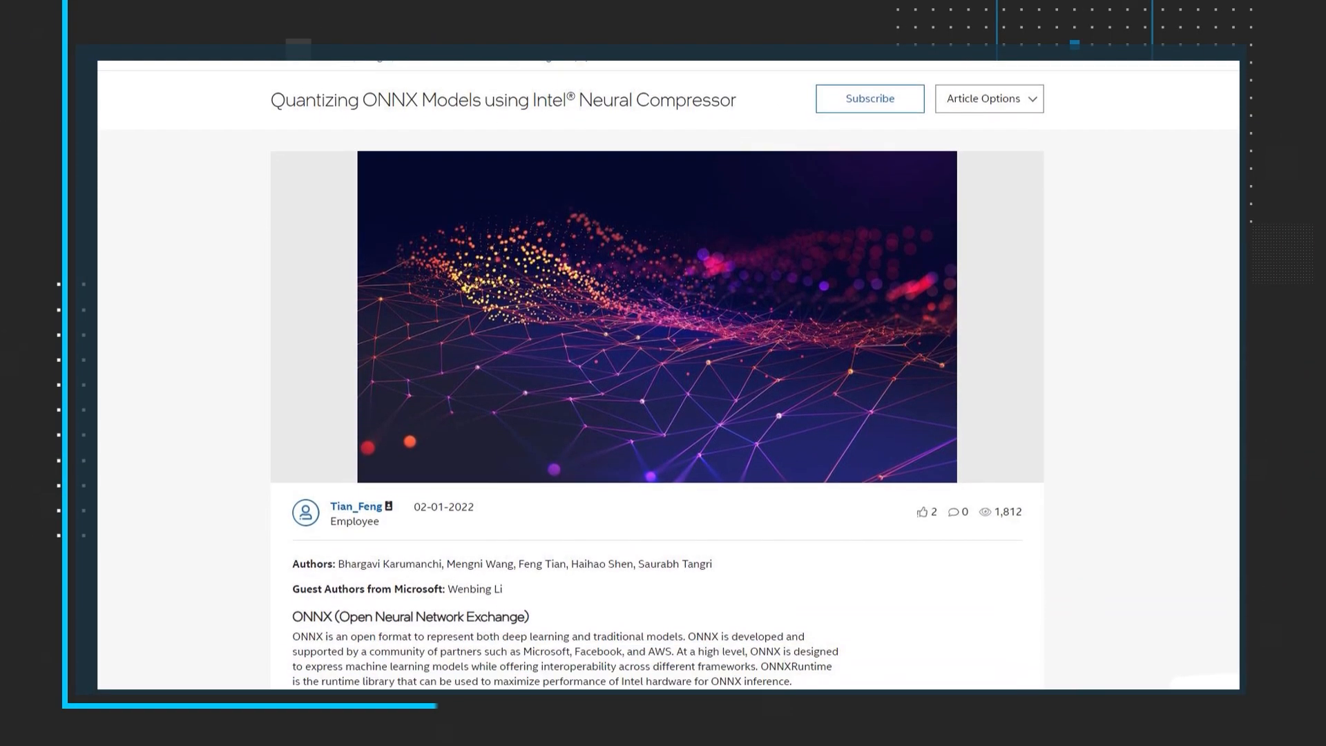
{"action": "scroll", "scroll_direction": "down", "scroll_amount": 3}
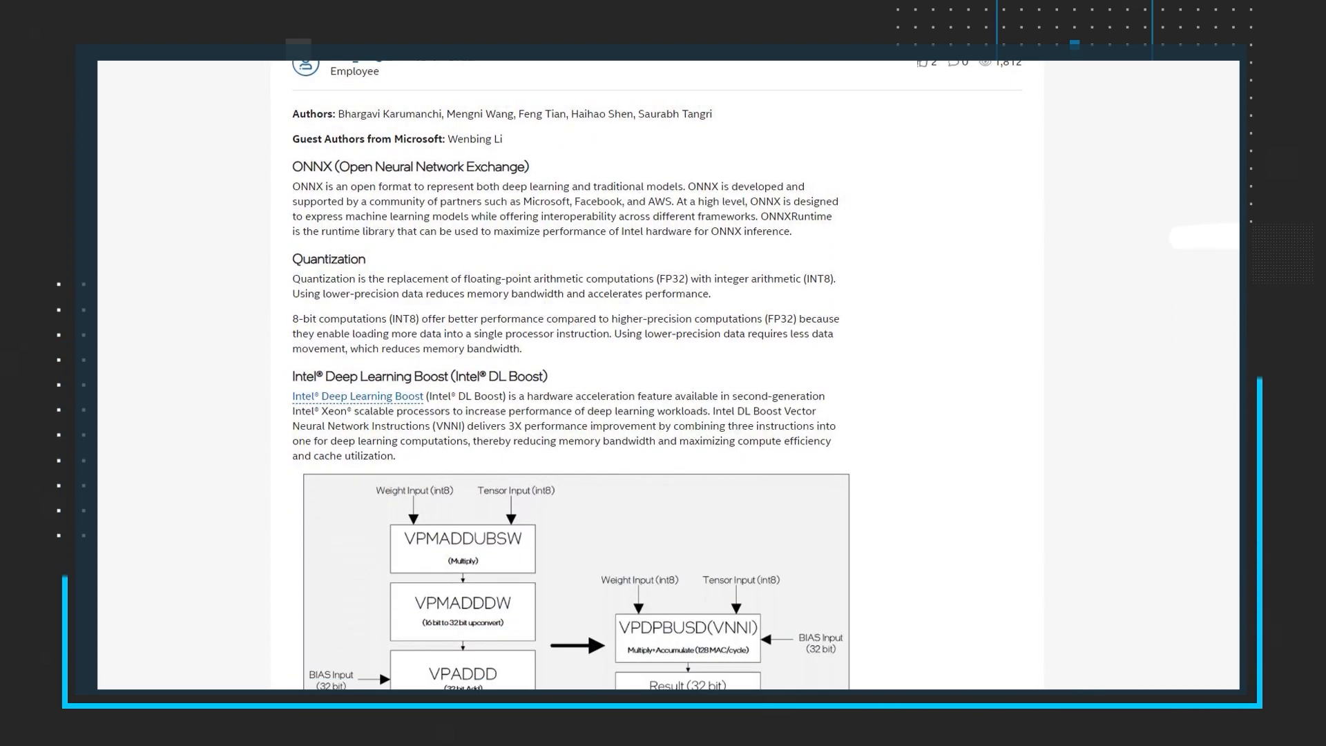
{"action": "scroll", "scroll_direction": "down", "scroll_amount": 3}
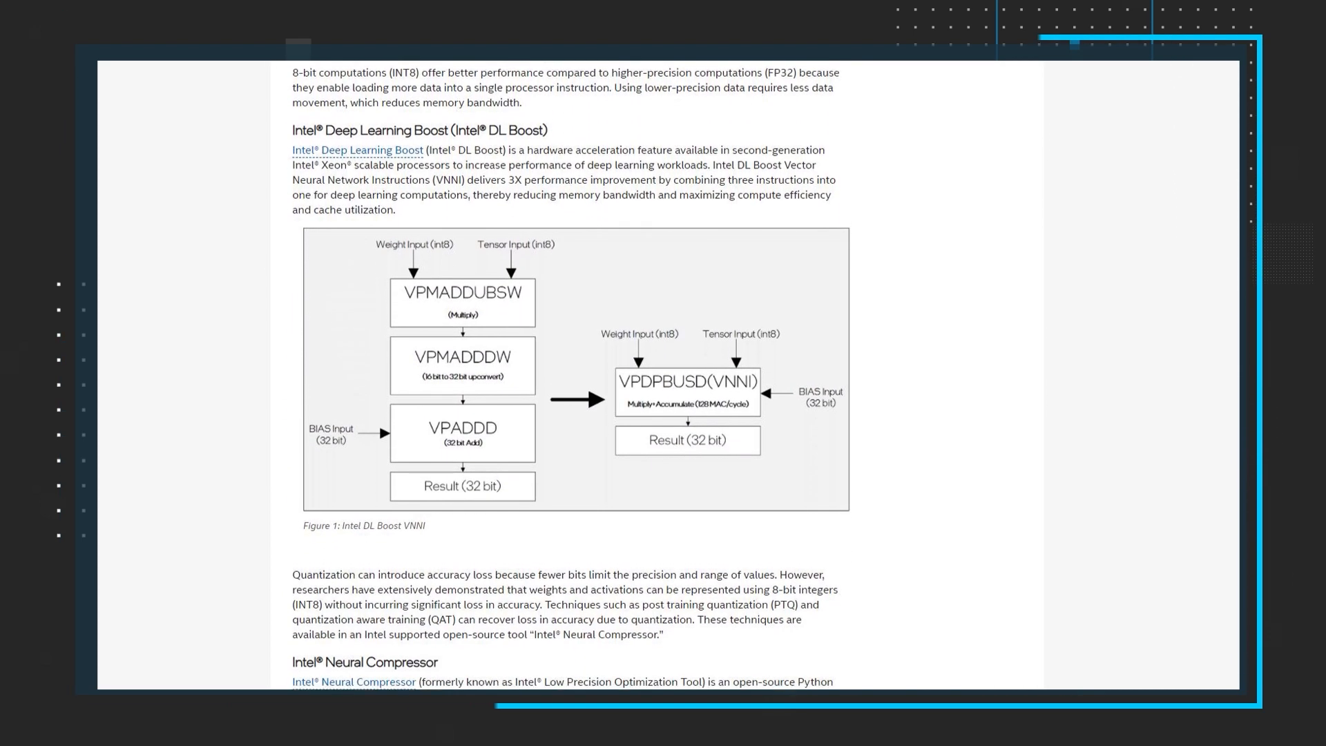
{"action": "scroll", "scroll_direction": "down", "scroll_amount": 3}
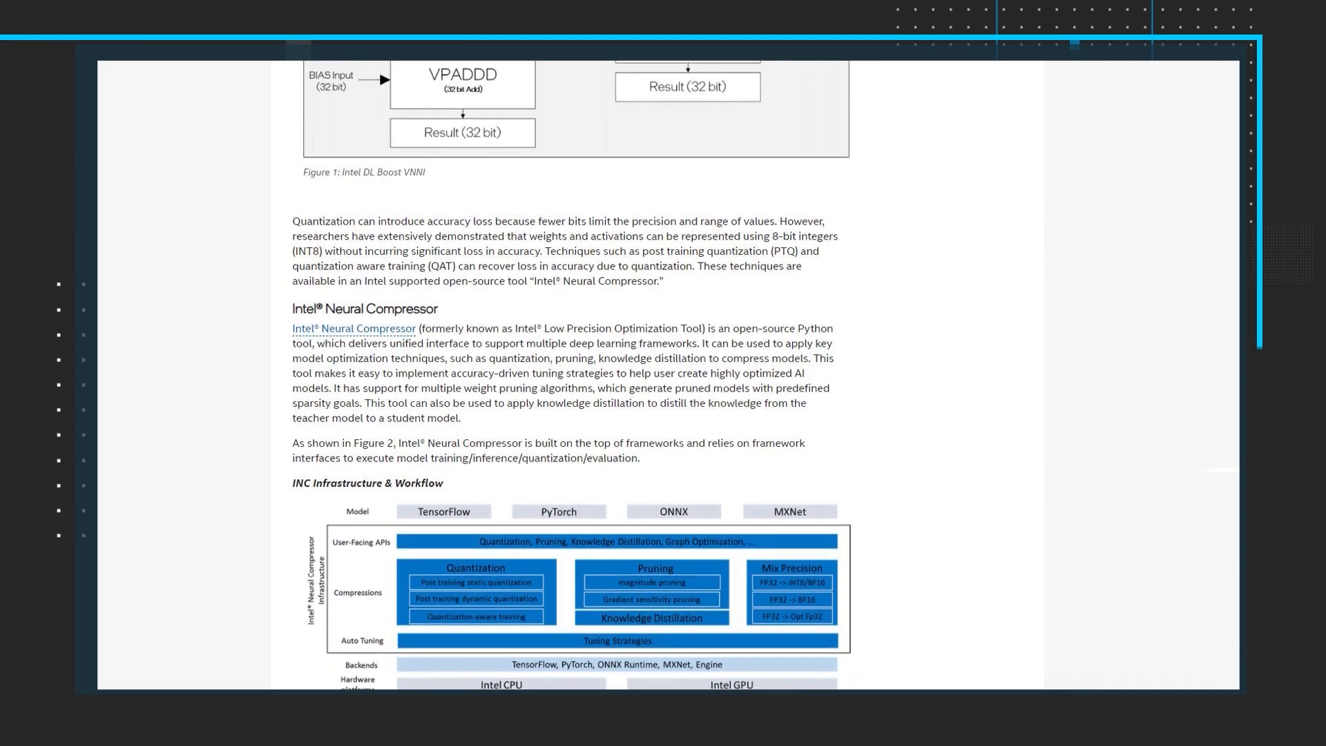
{"action": "scroll", "scroll_direction": "down", "scroll_amount": 3}
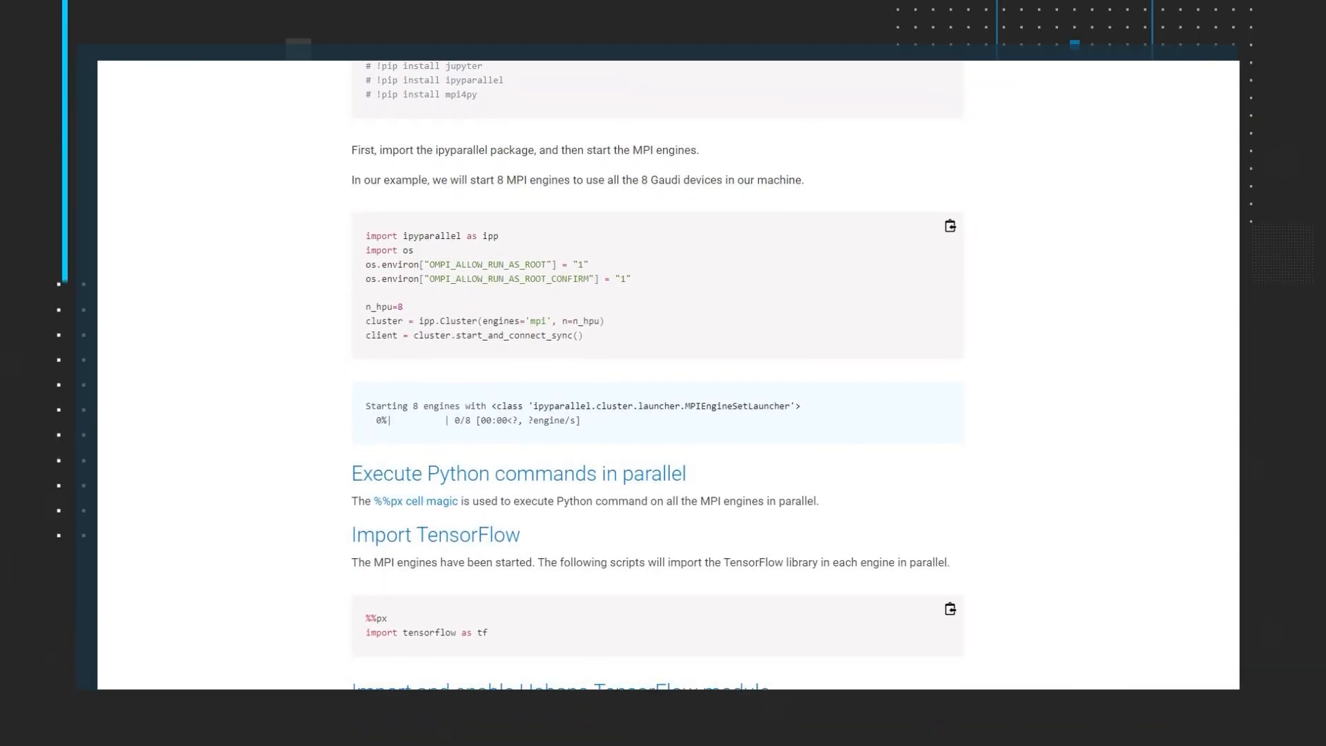
{"action": "scroll", "scroll_direction": "down", "scroll_amount": 3}
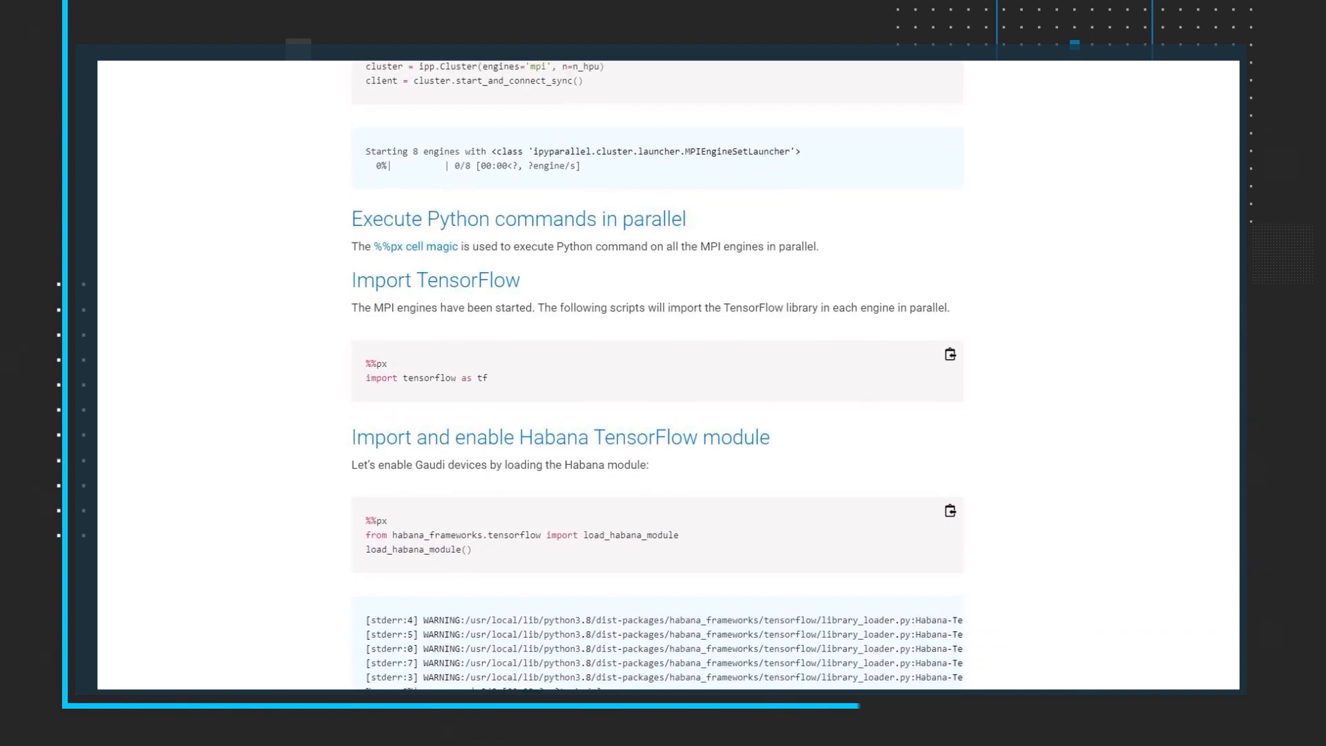
{"action": "scroll", "scroll_direction": "down", "scroll_amount": 3}
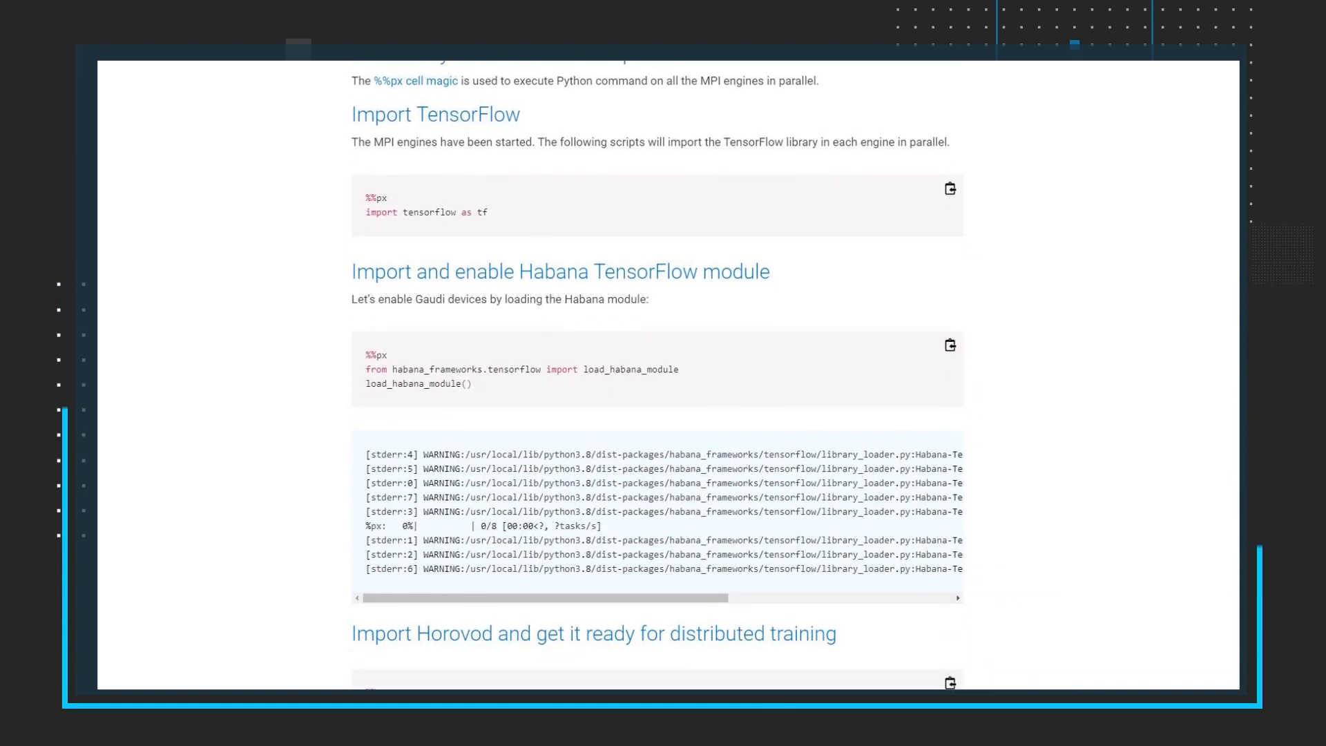
{"action": "scroll", "scroll_direction": "down", "scroll_amount": 3}
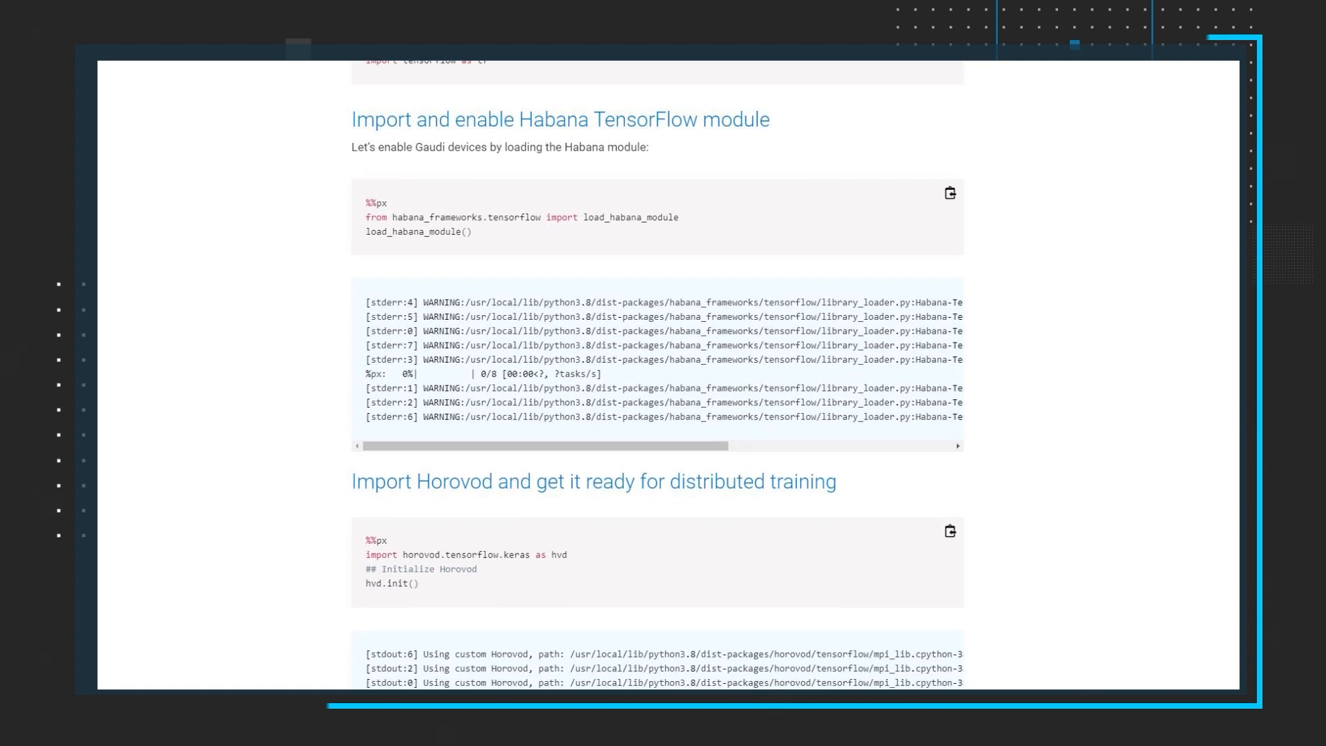